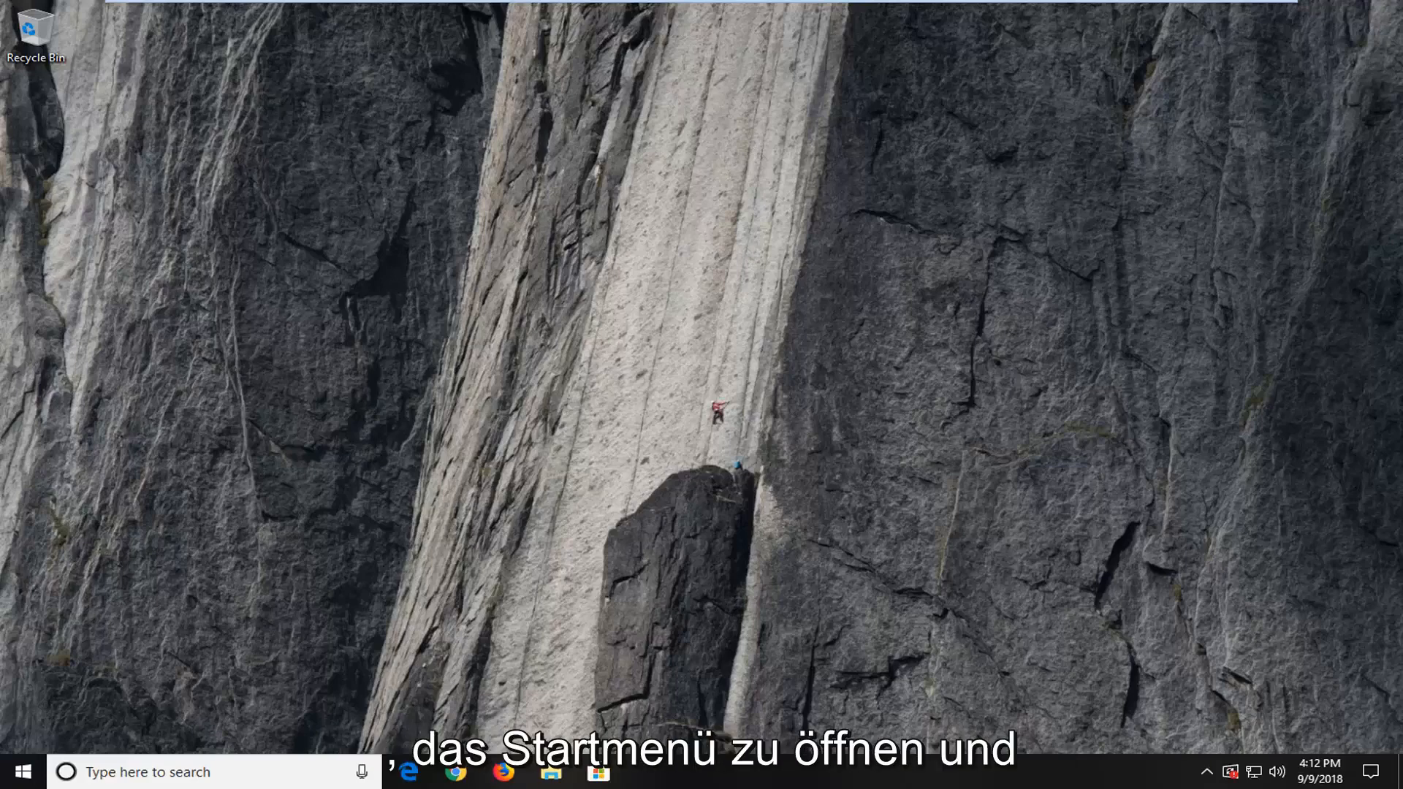
Step: Search the Start menu for 'cmd' so Command Prompt appears as the best match
{"action": "left_click", "coordinate": [16, 772]}
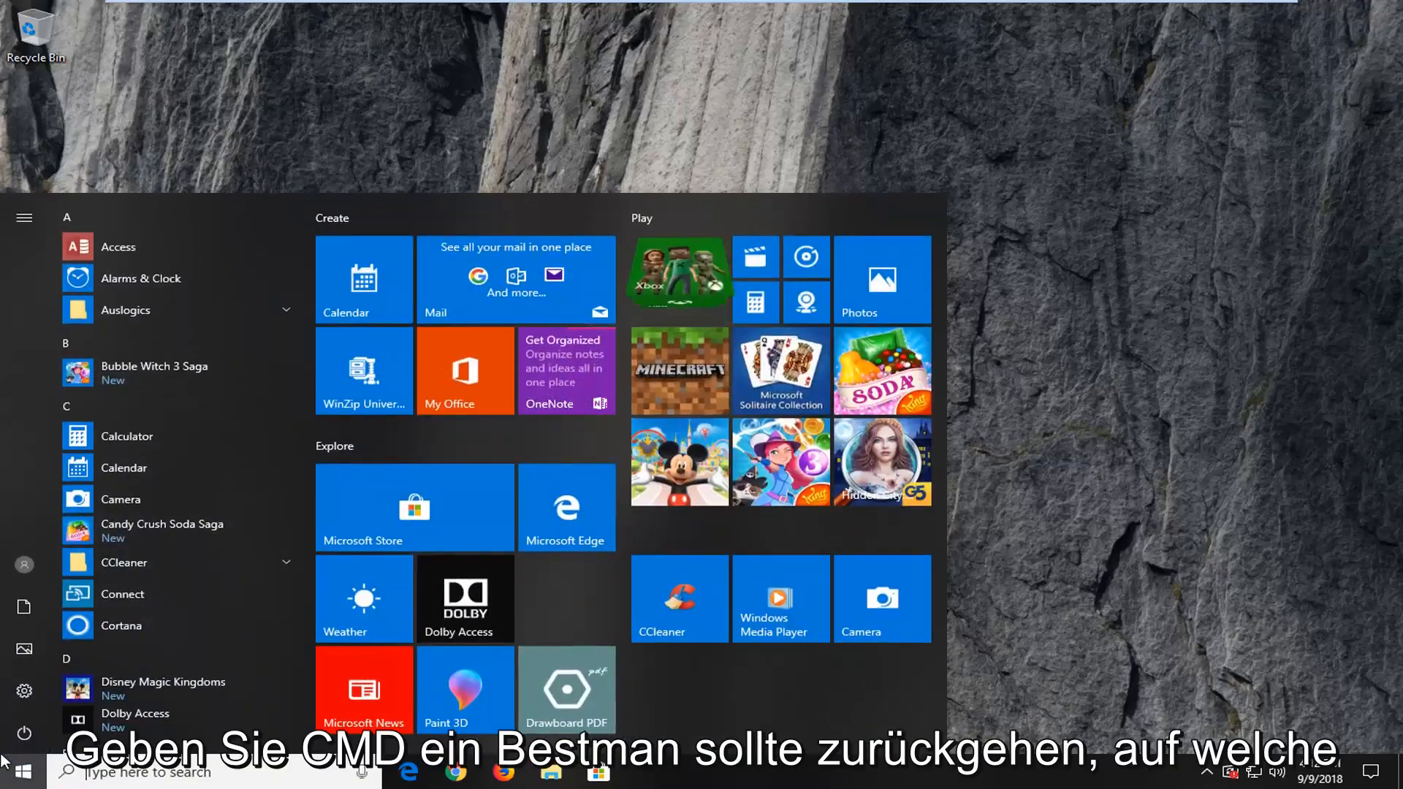
{"action": "type", "text": "cmd"}
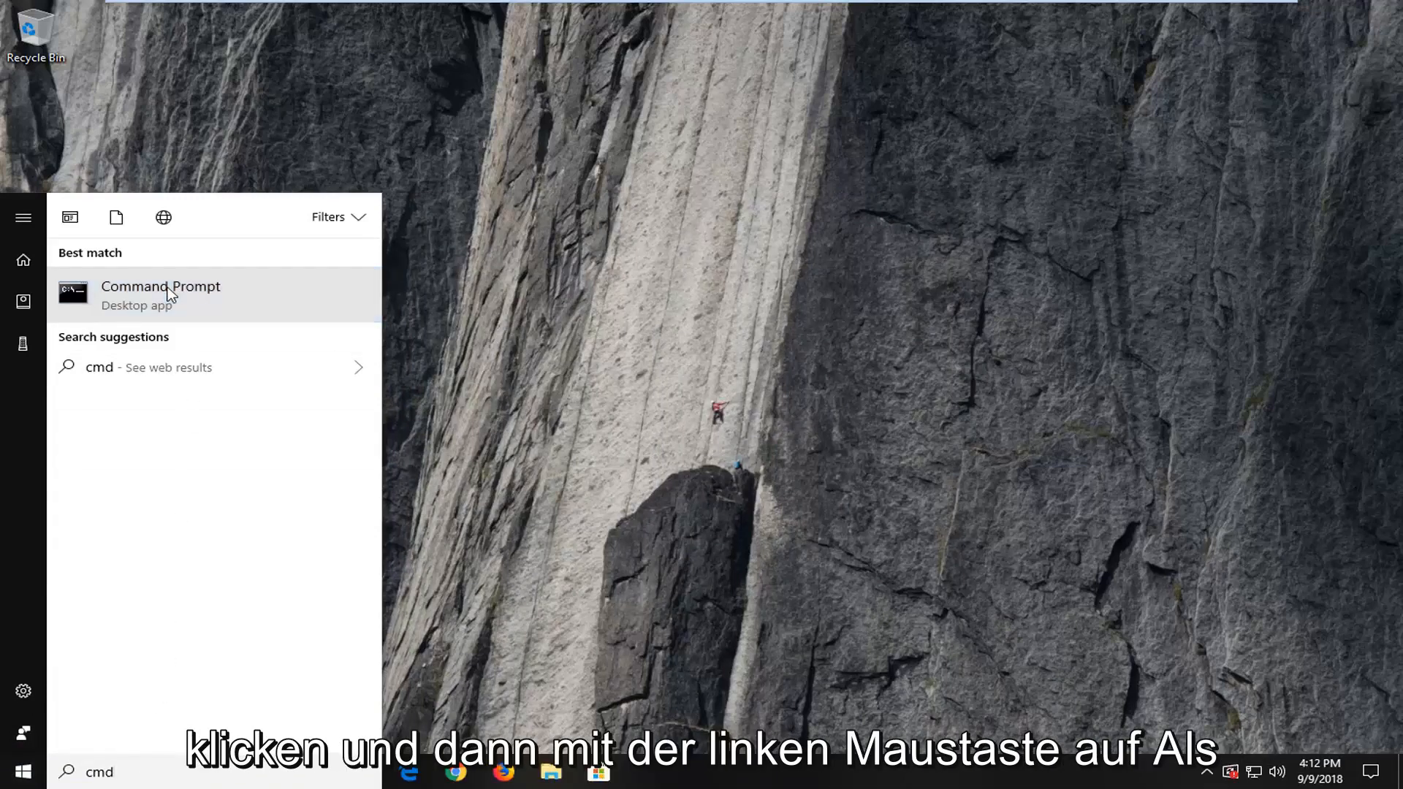
Step: Launch Command Prompt as administrator and approve the User Account Control prompt
{"action": "right_click", "coordinate": [160, 287]}
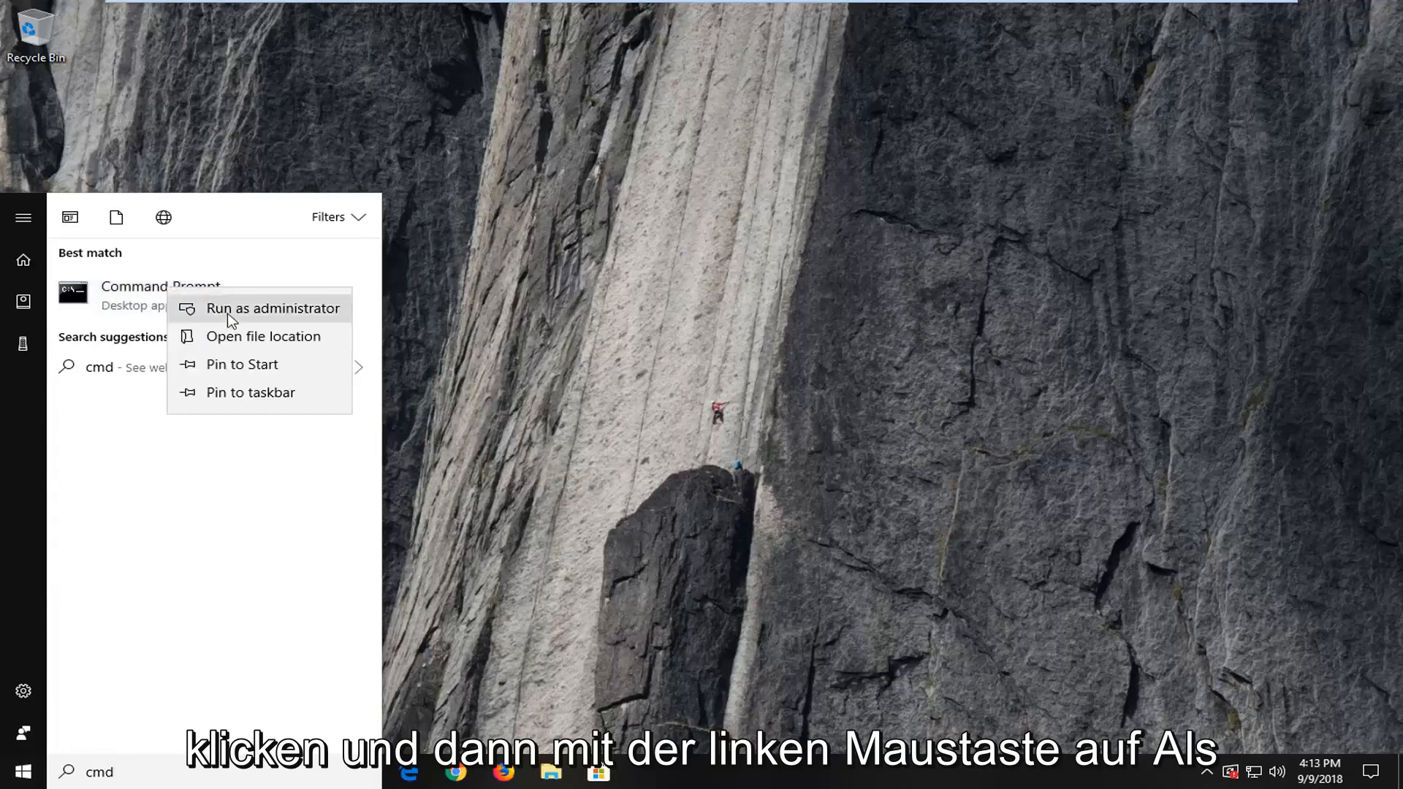
{"action": "left_click", "coordinate": [273, 308]}
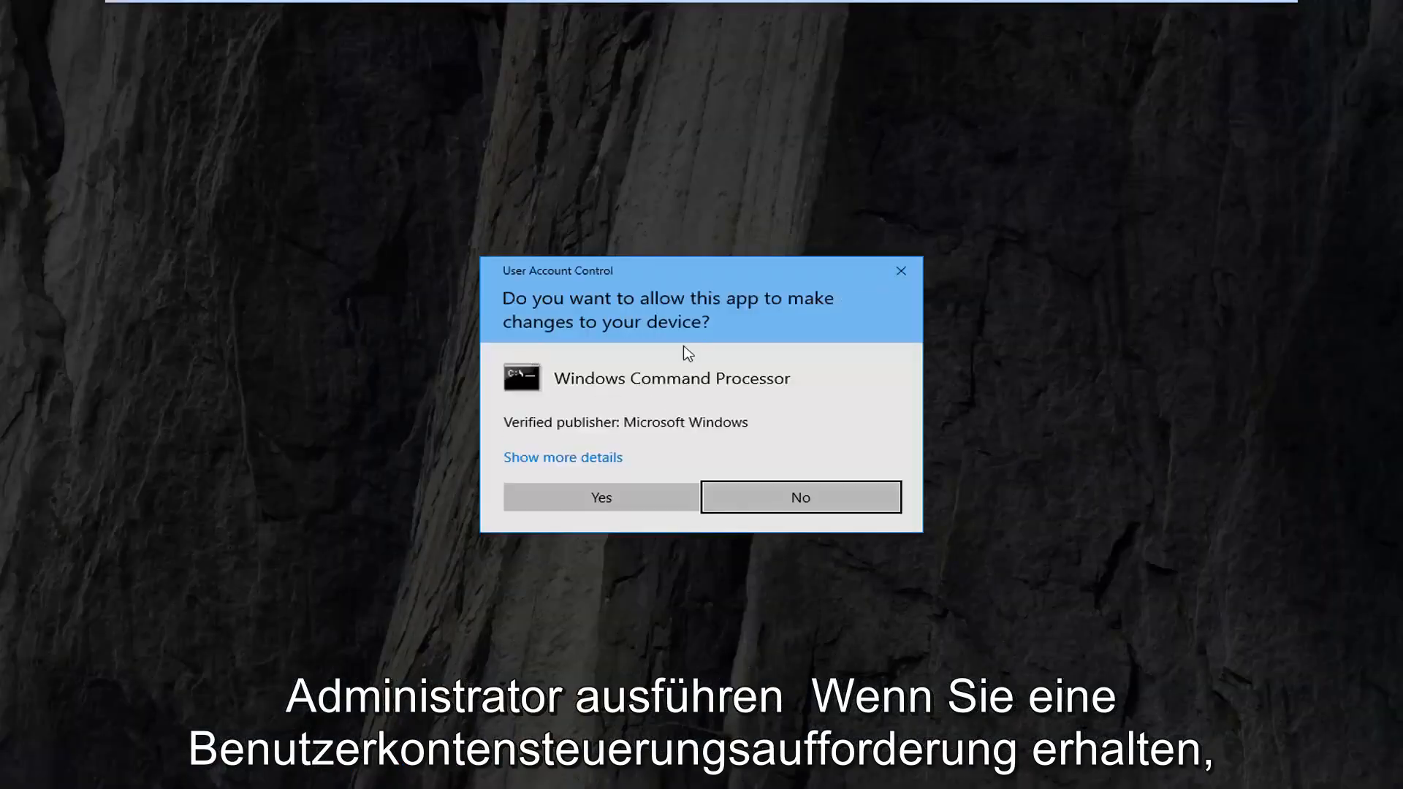
{"action": "mouse_move", "coordinate": [723, 389]}
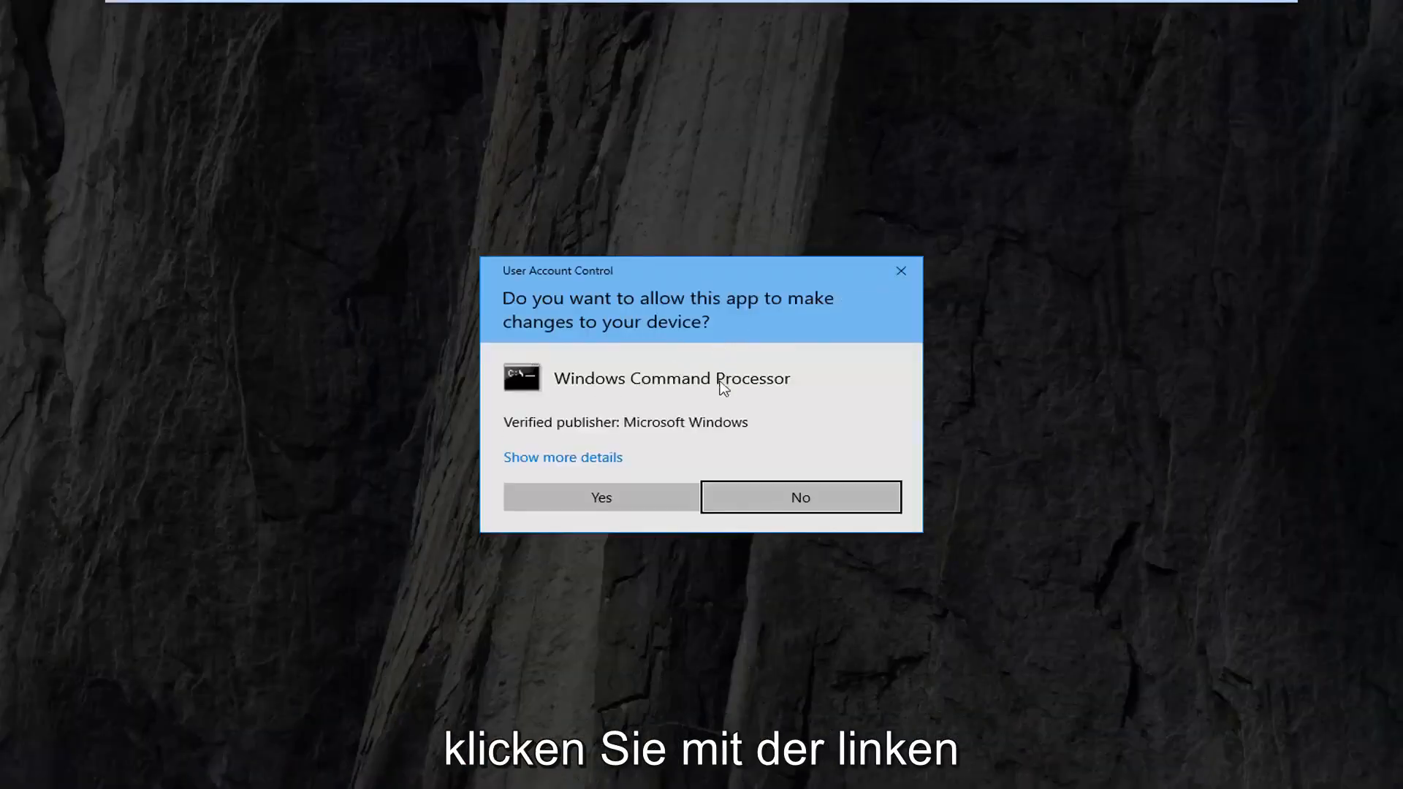
{"action": "left_click", "coordinate": [600, 497]}
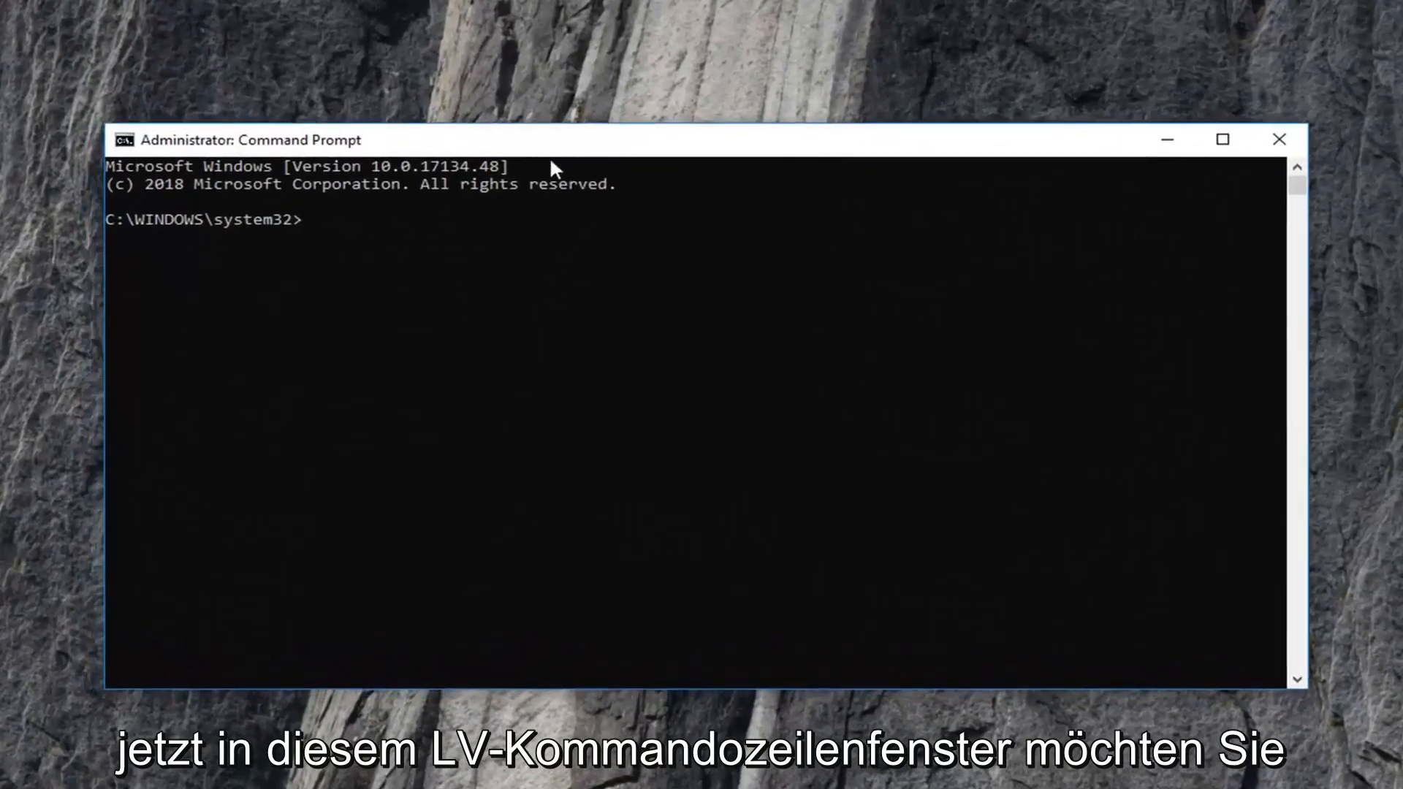
Step: Run 'sfc /scannow' to begin the system file scan
{"action": "type", "text": "sfc"}
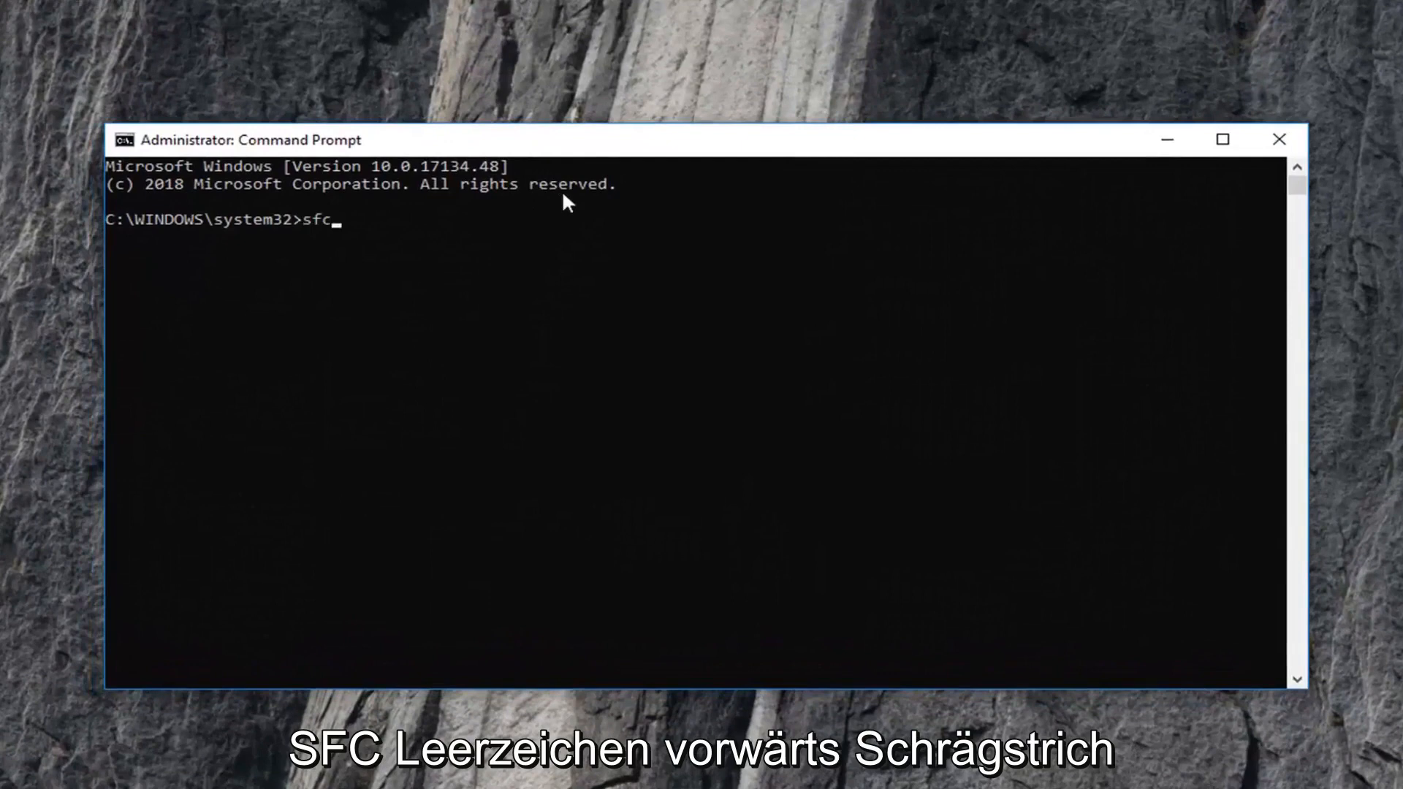
{"action": "type", "text": "/sc"}
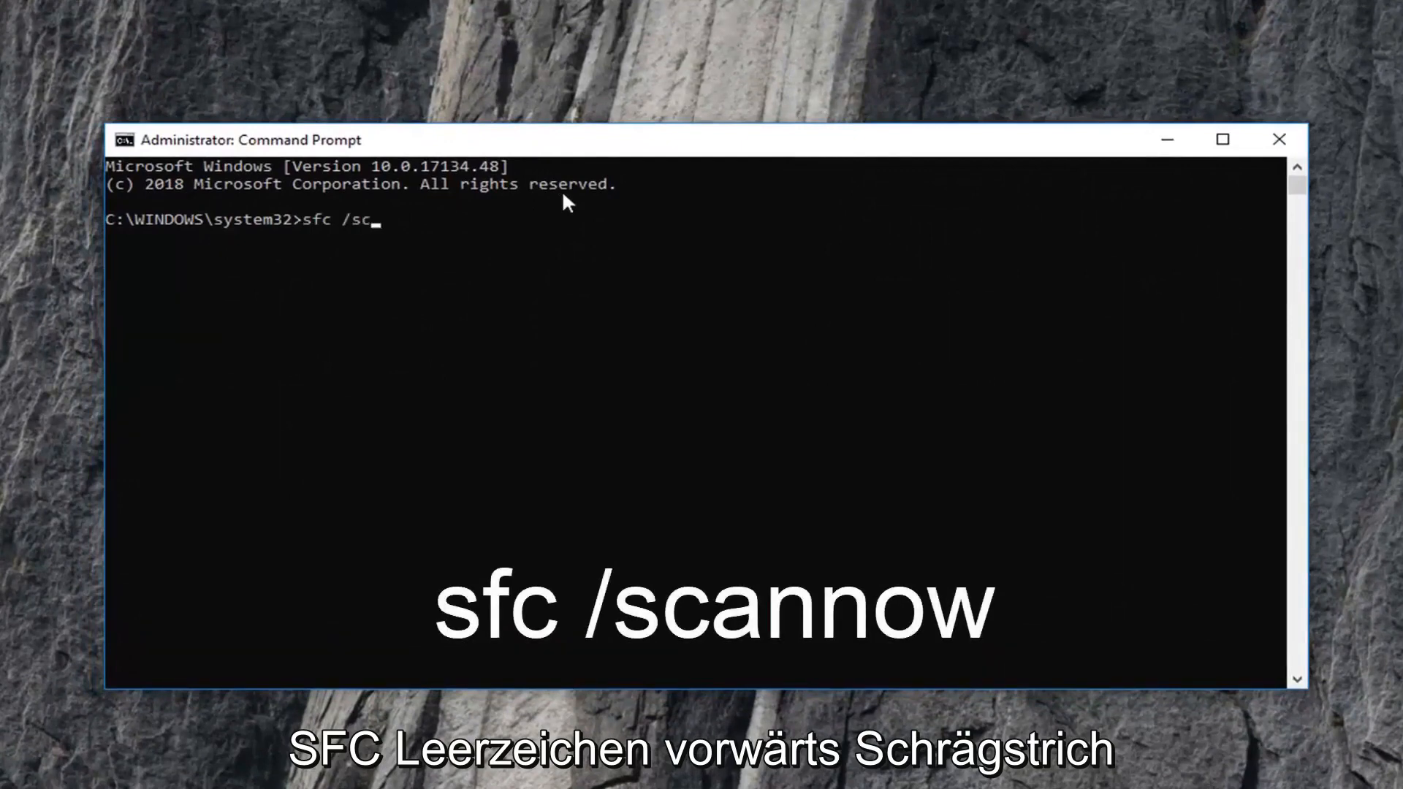
{"action": "type", "text": "annow"}
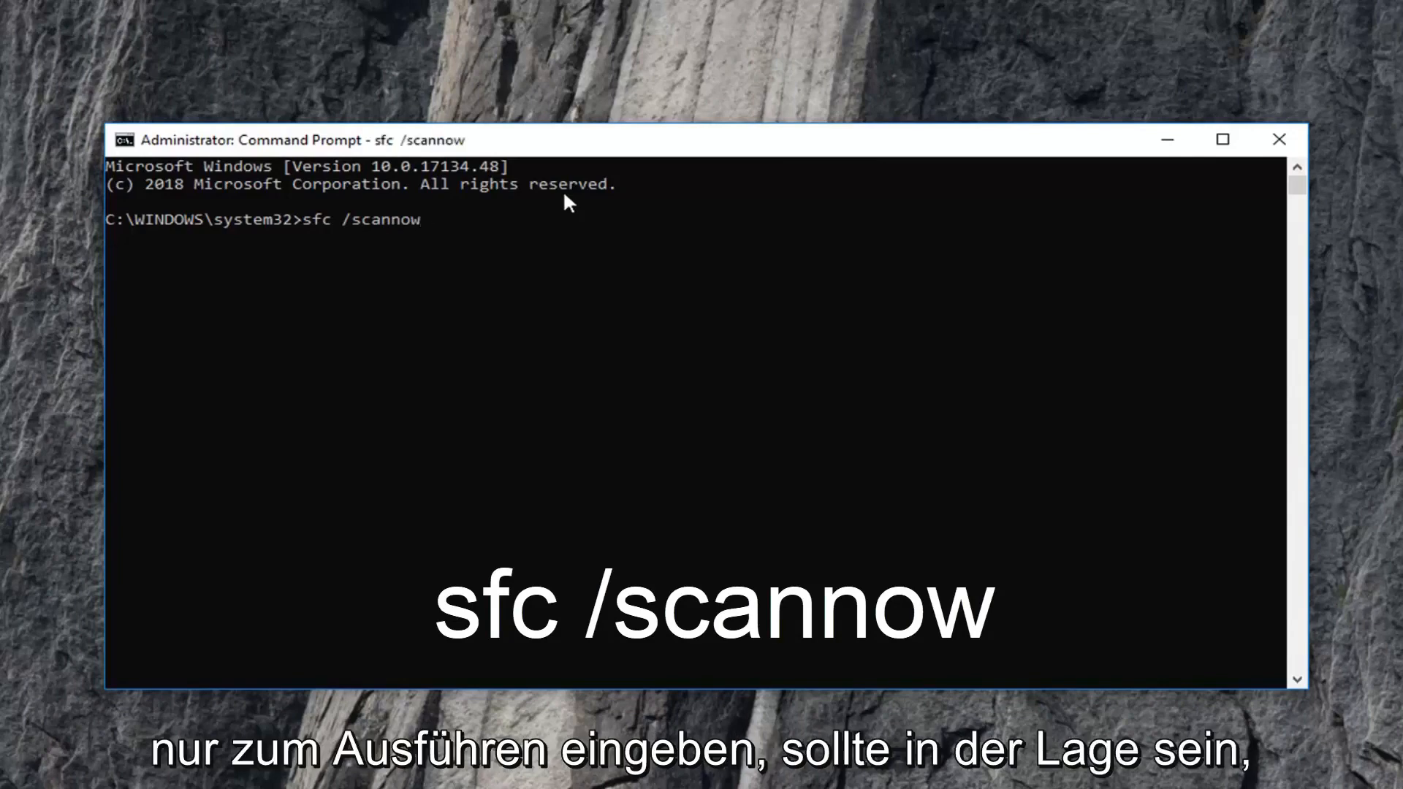
{"action": "key", "text": "enter"}
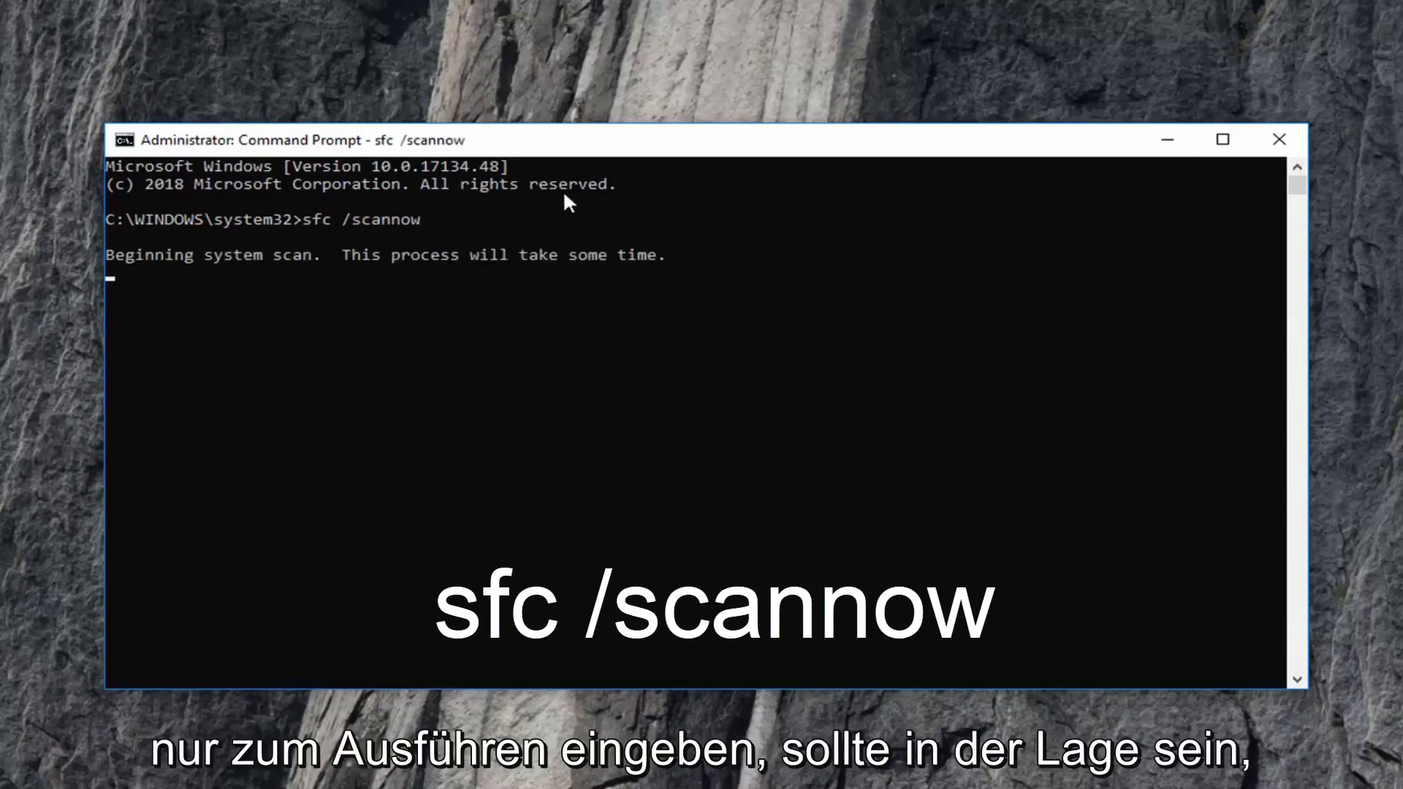